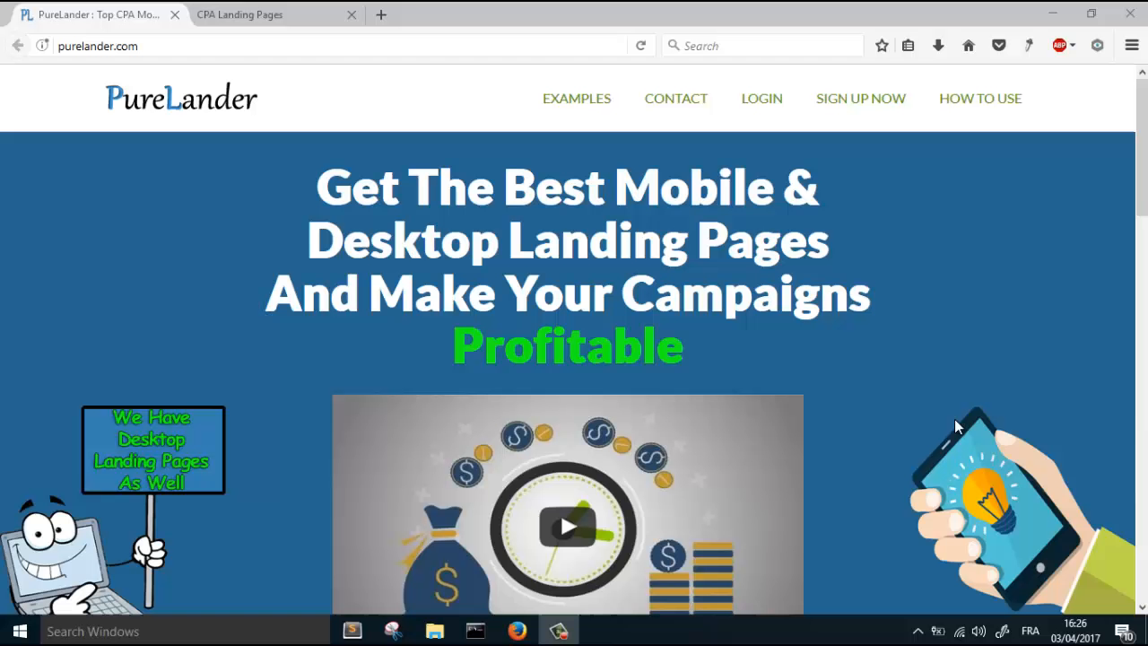
pyautogui.moveTo(260, 14)
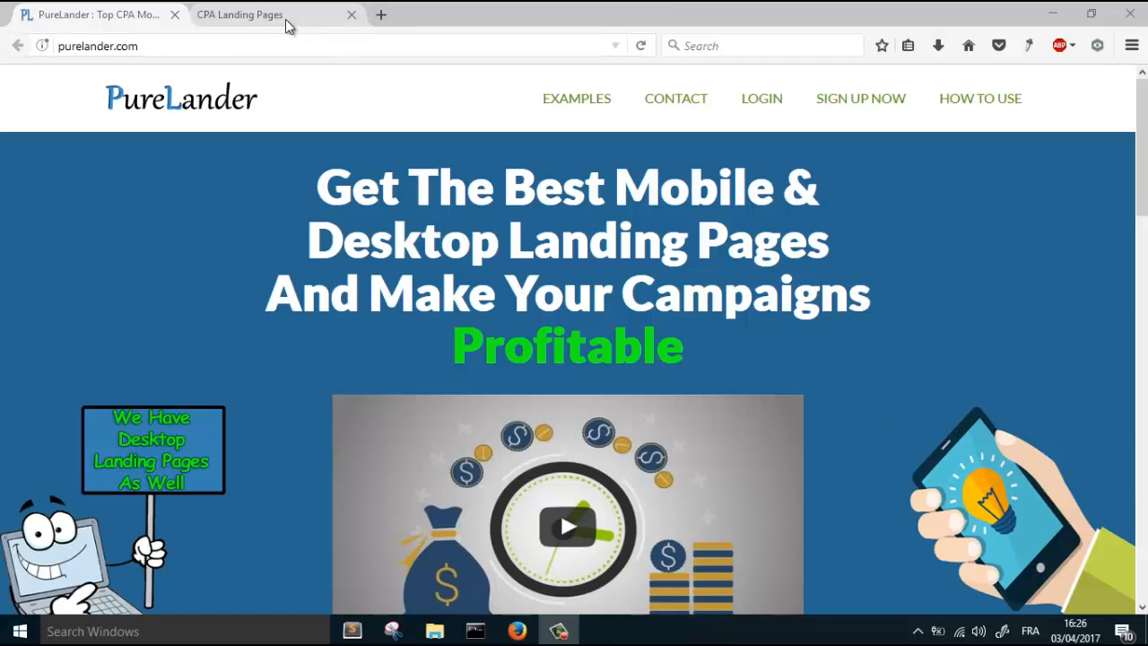
# Step: Create a new lander from the black catchy mobile template in CPA Landing Pages
pyautogui.click(251, 14)
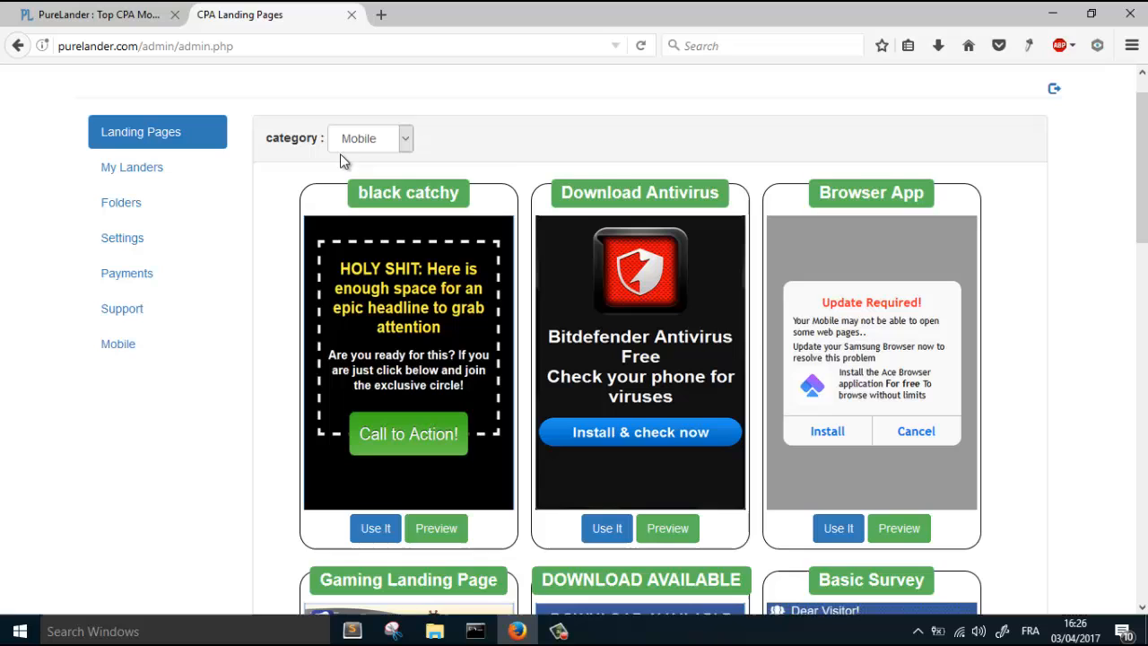
pyautogui.click(375, 528)
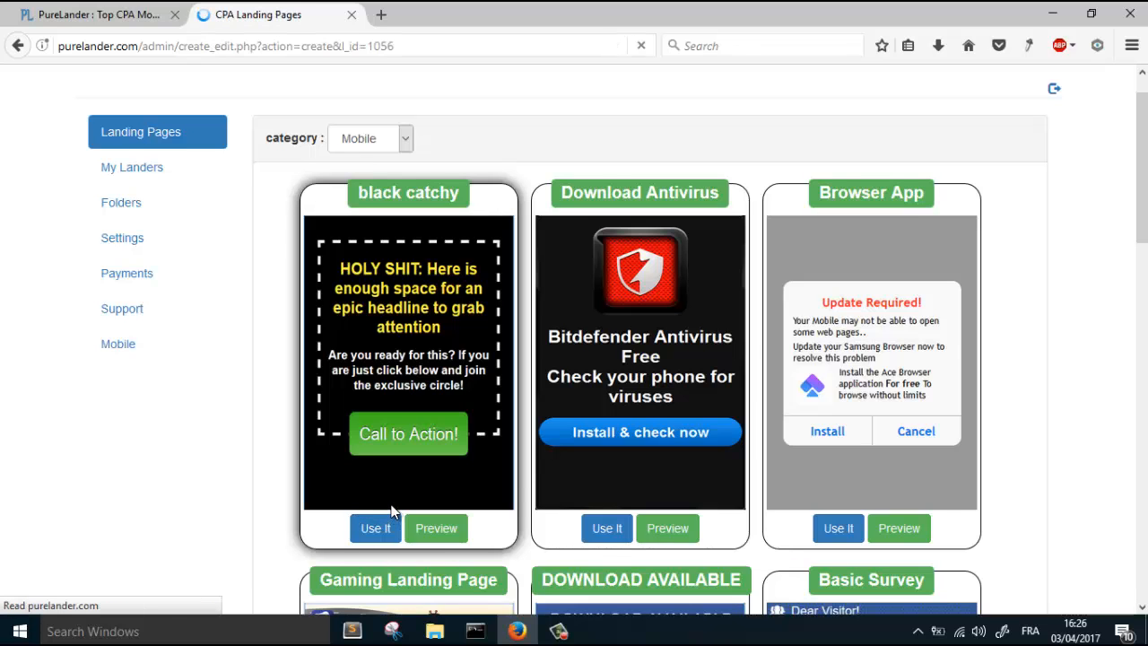
pyautogui.click(375, 527)
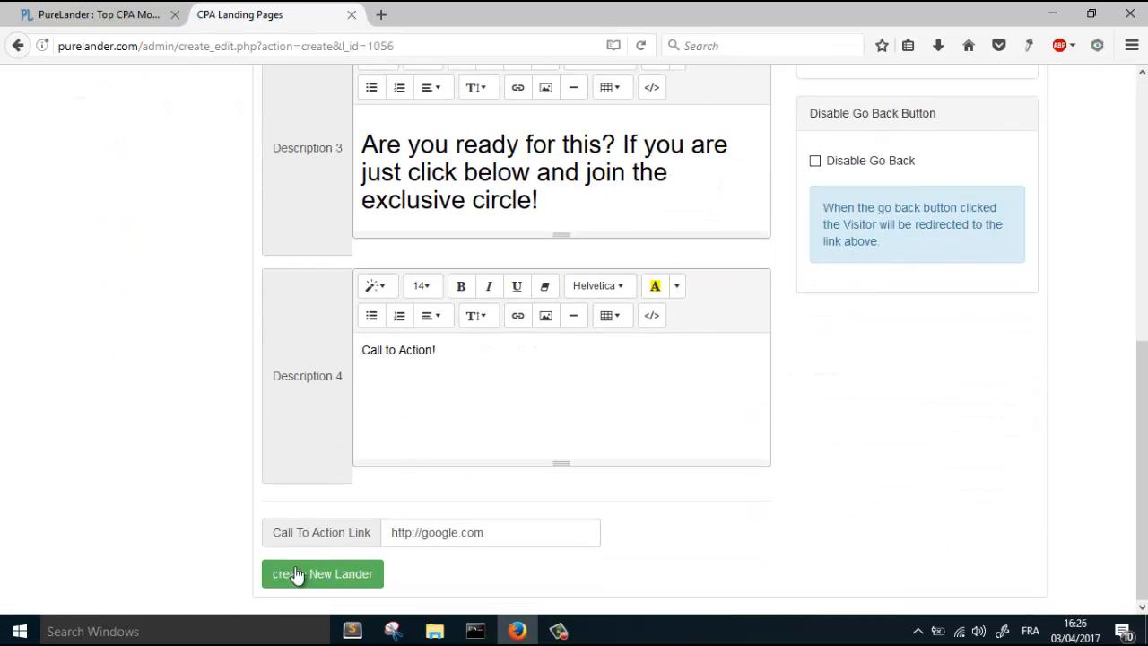
pyautogui.click(322, 574)
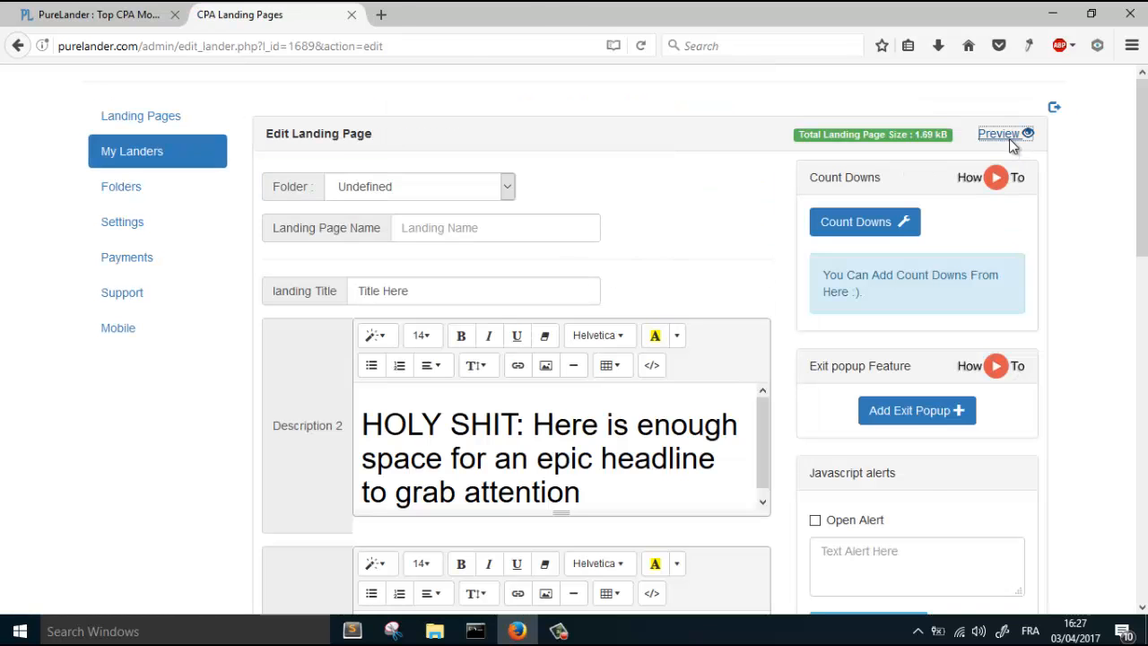
# Step: Preview the new lander live and shrink the browser to a phone-like width
pyautogui.click(997, 133)
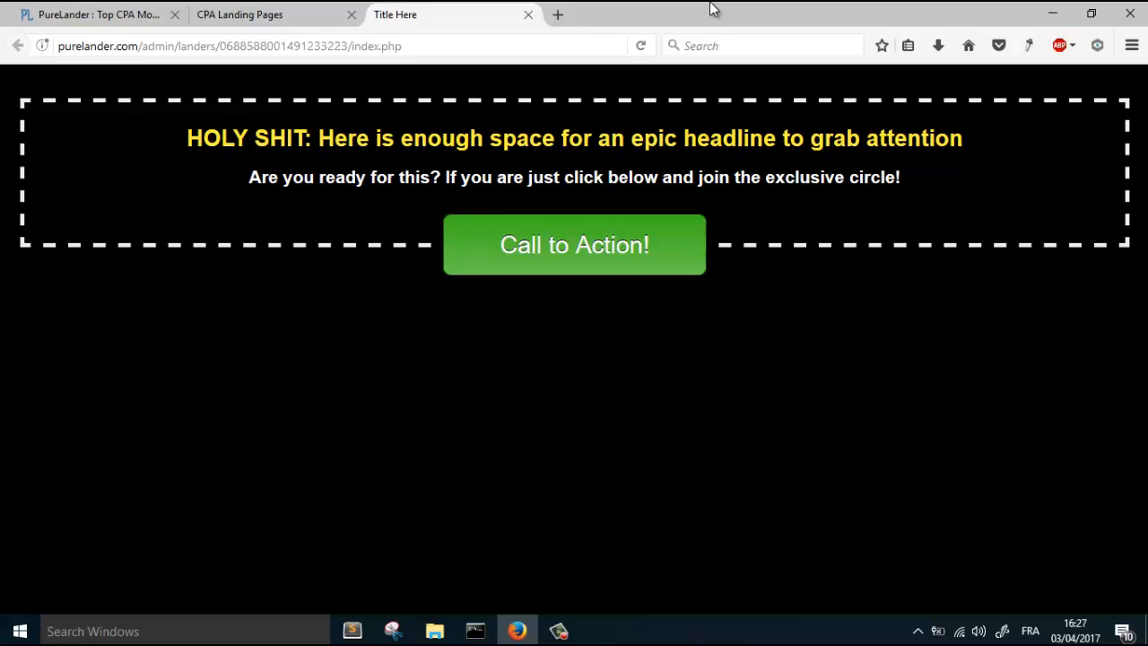
pyautogui.click(1091, 14)
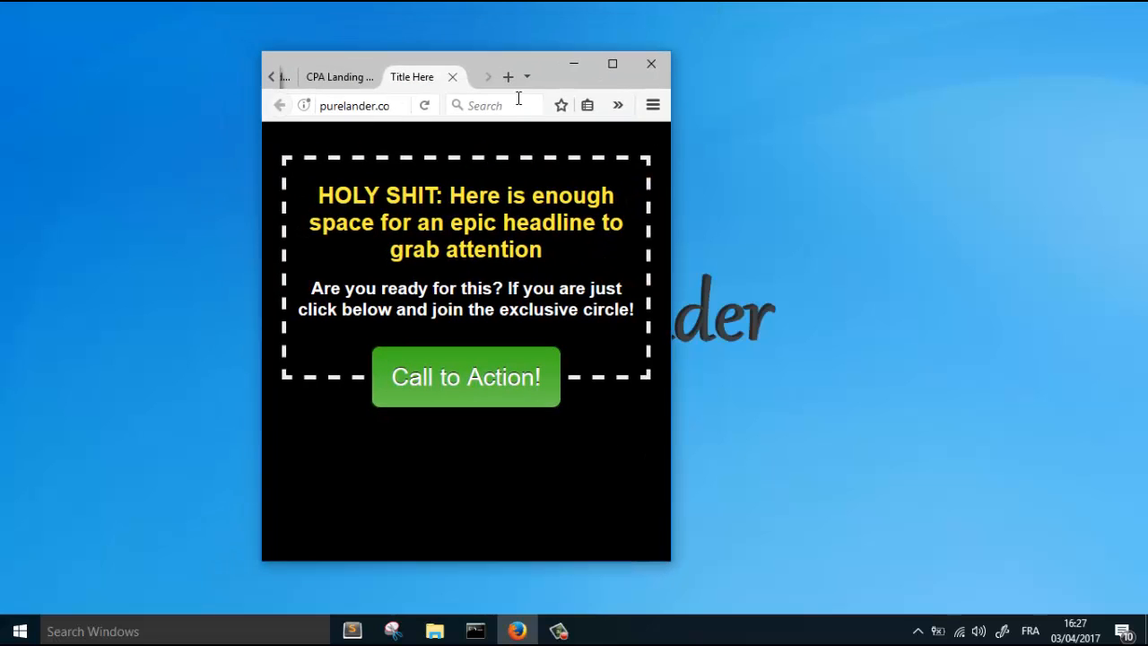
pyautogui.moveTo(358, 420)
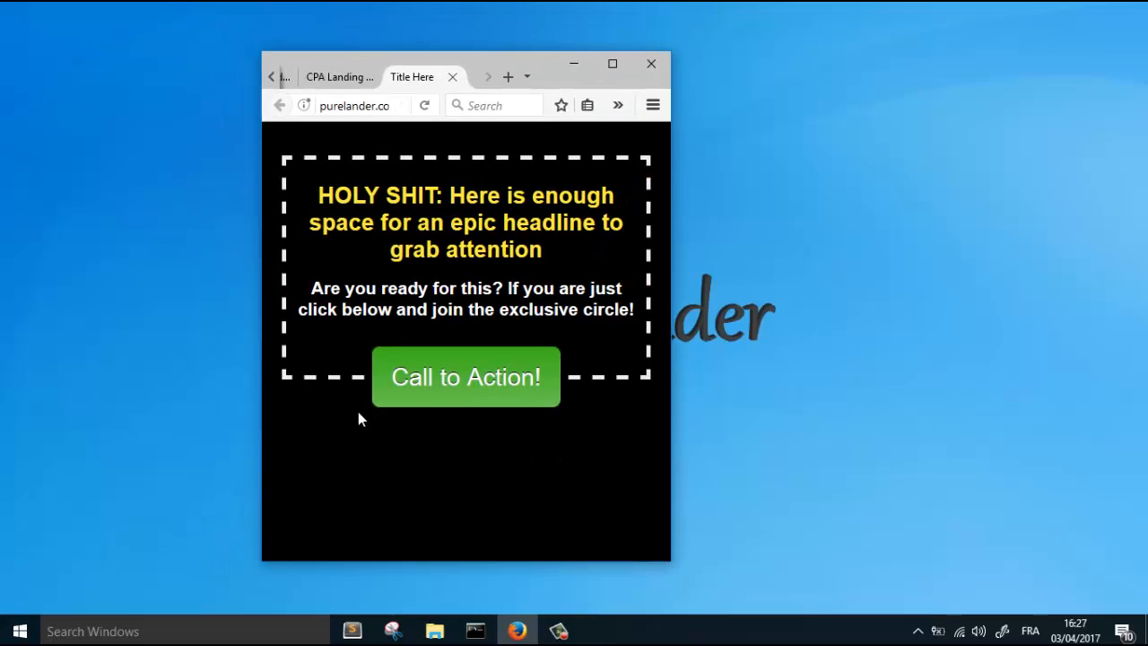
pyautogui.moveTo(583, 344)
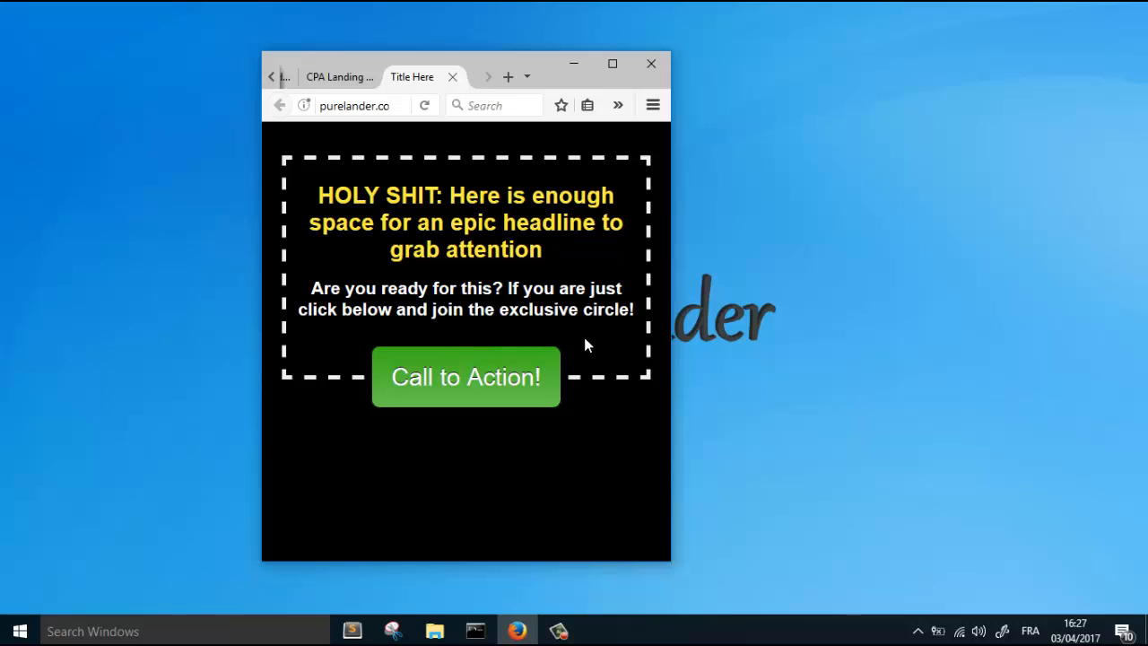
pyautogui.moveTo(399, 315)
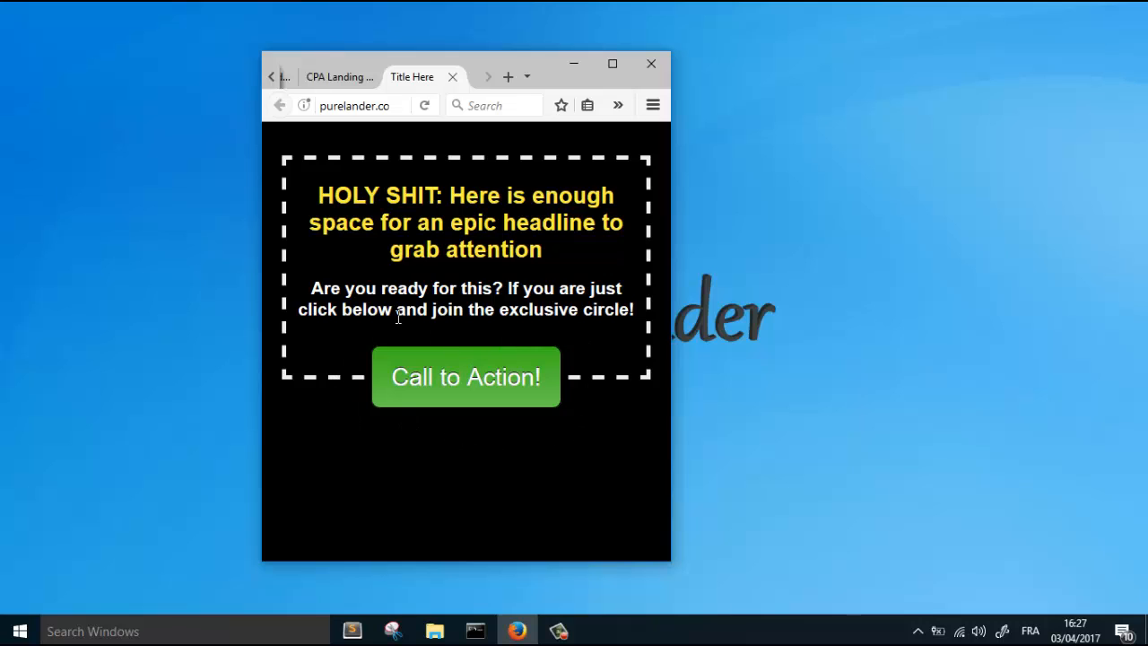
pyautogui.moveTo(340, 362)
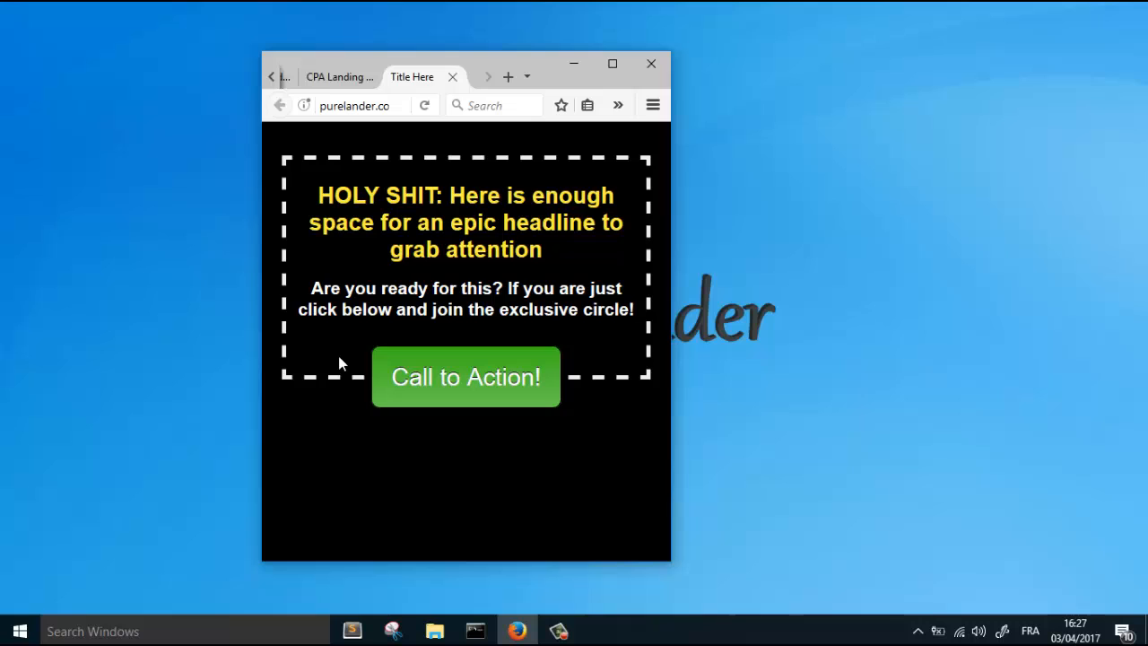
pyautogui.moveTo(613, 65)
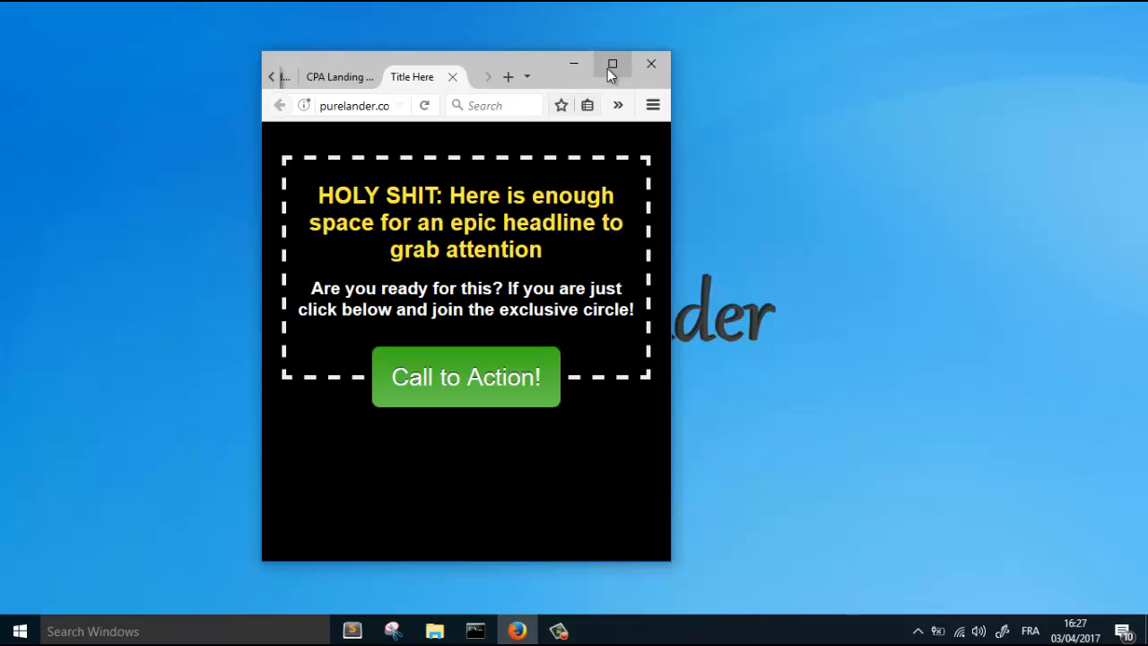
# Step: Maximize the browser and return to the lander editor's page options
pyautogui.click(611, 65)
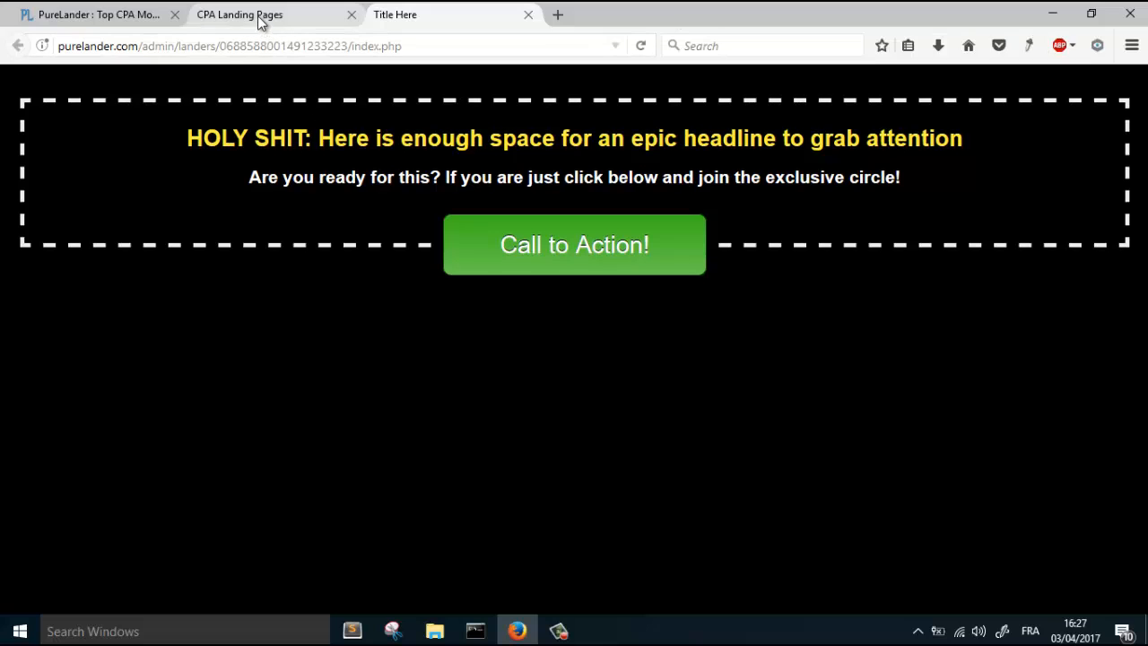
pyautogui.click(241, 14)
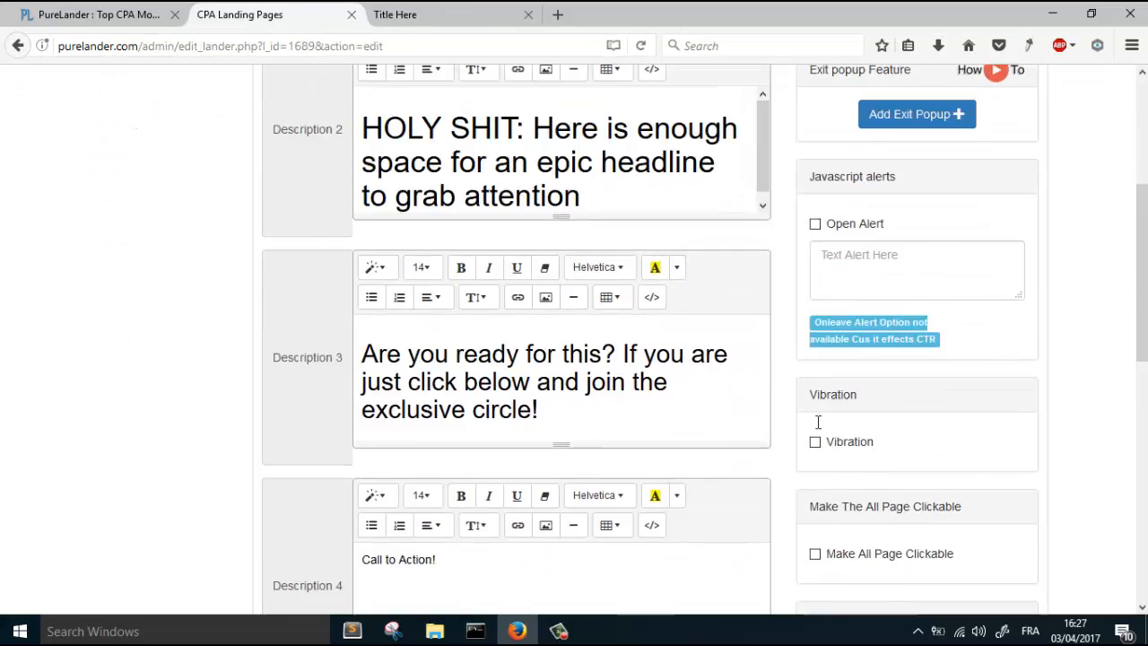
pyautogui.scroll(-3)
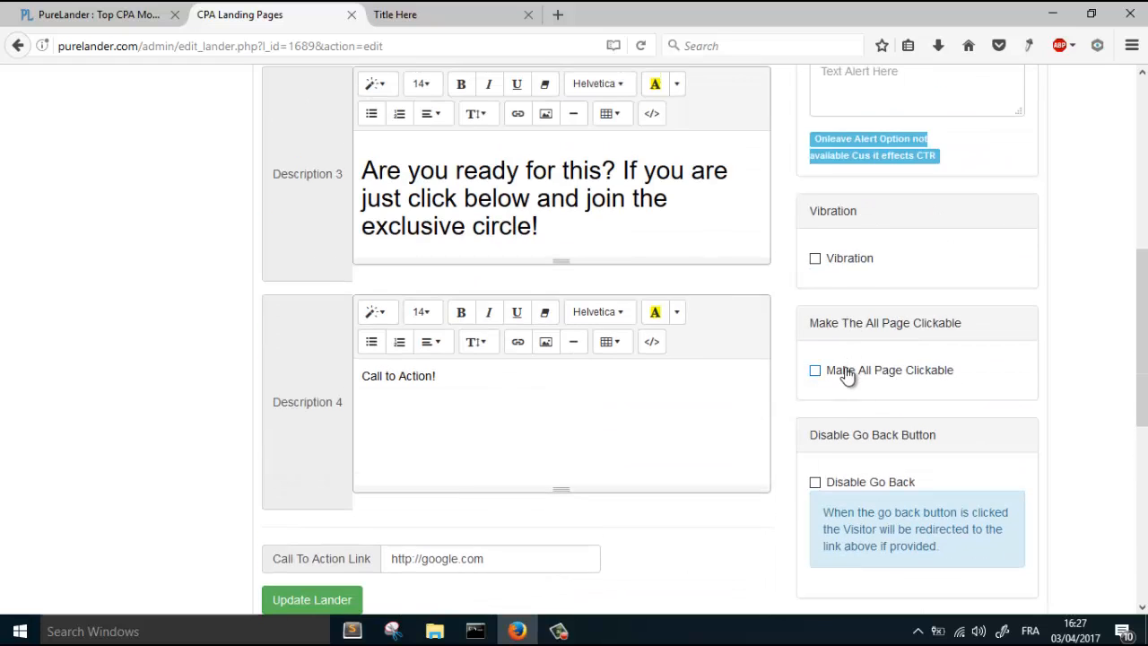
# Step: Enable 'Make All Page Clickable' and save with Update Lander
pyautogui.click(814, 370)
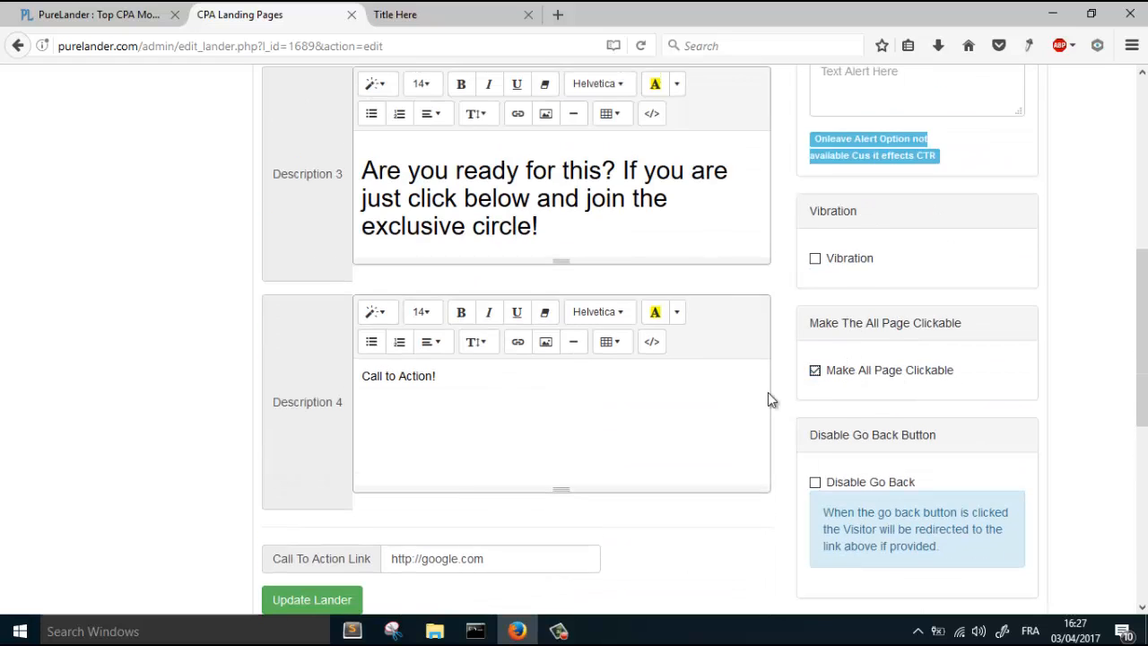
pyautogui.click(312, 599)
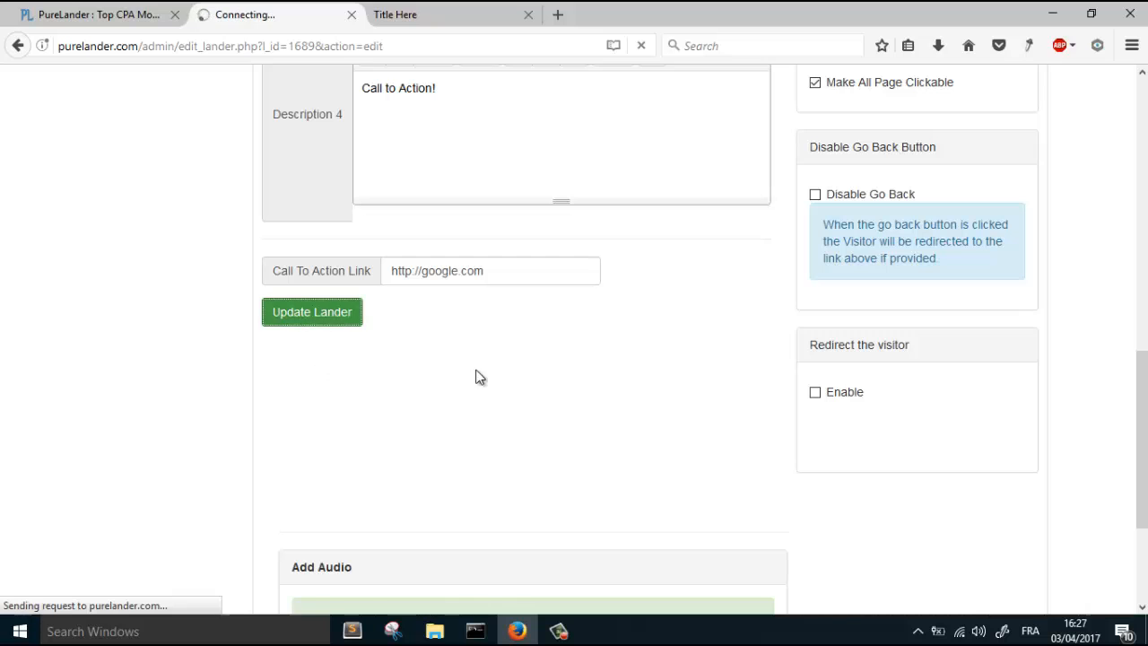
pyautogui.click(312, 312)
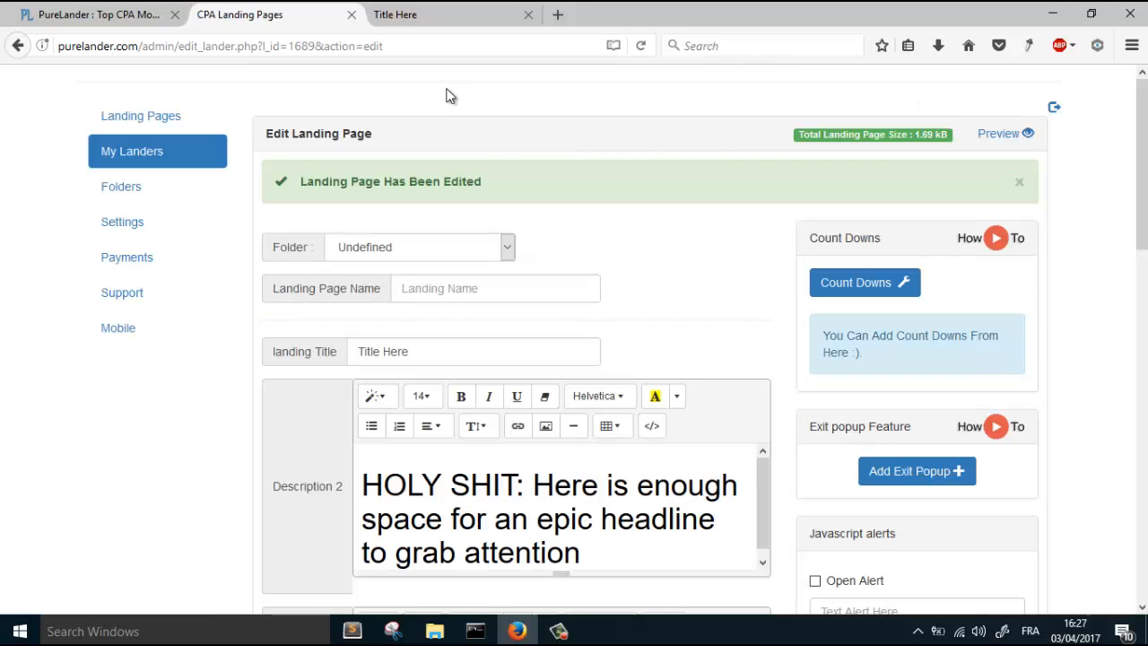
# Step: Reload the preview at mobile width and tap the page text to test the whole-page link
pyautogui.click(1003, 133)
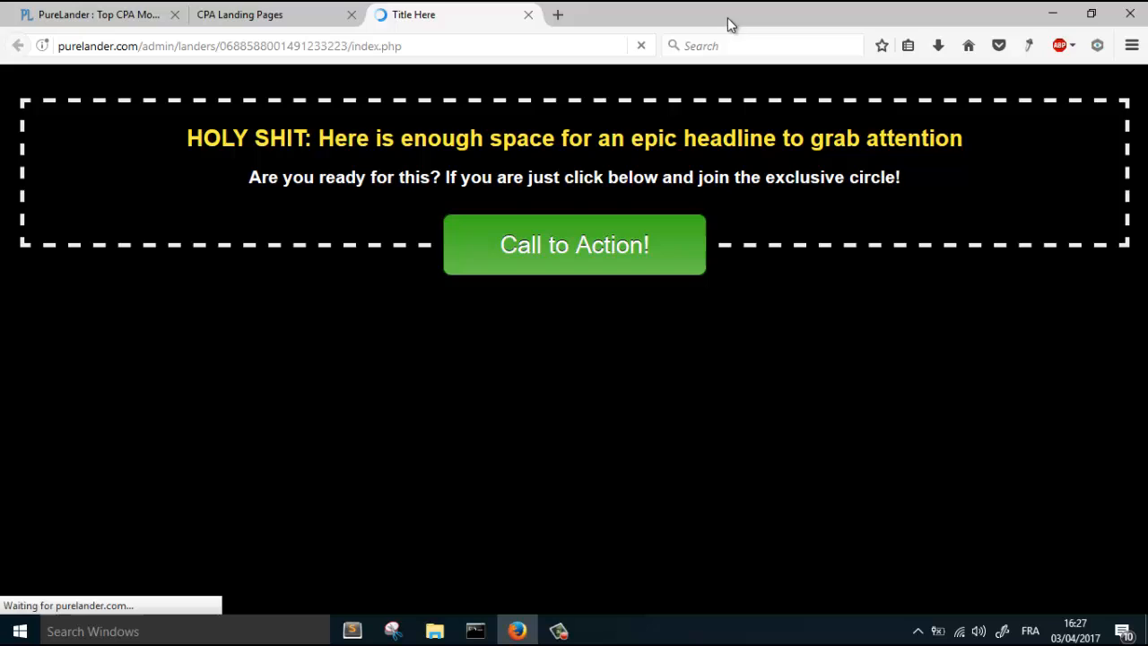
pyautogui.click(1090, 14)
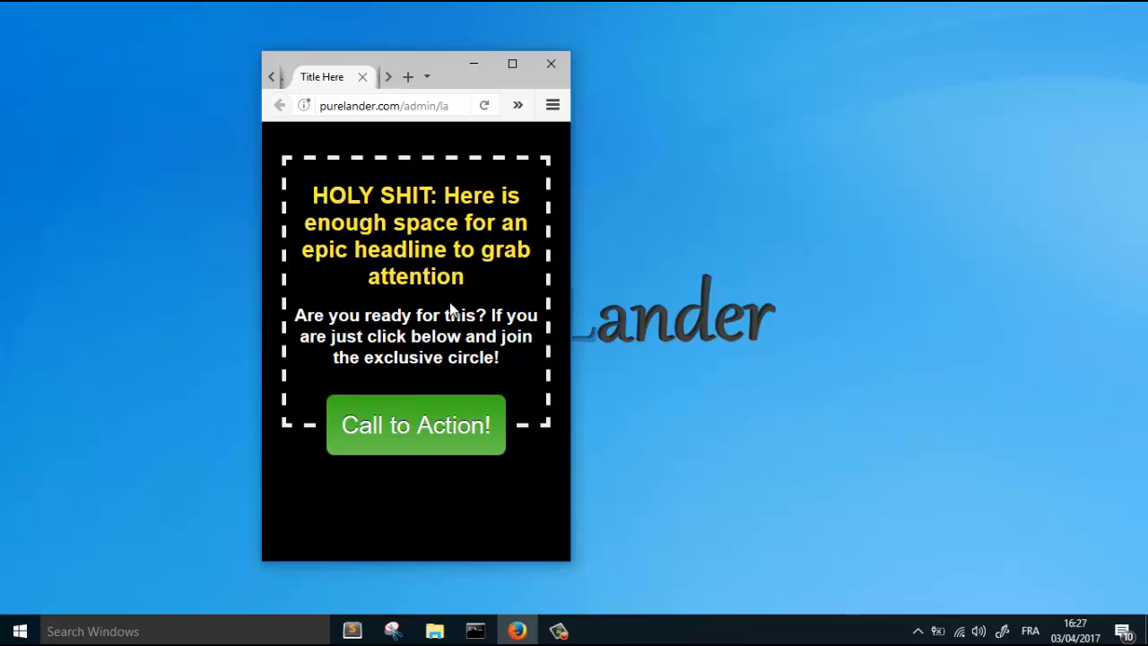
pyautogui.moveTo(409, 400)
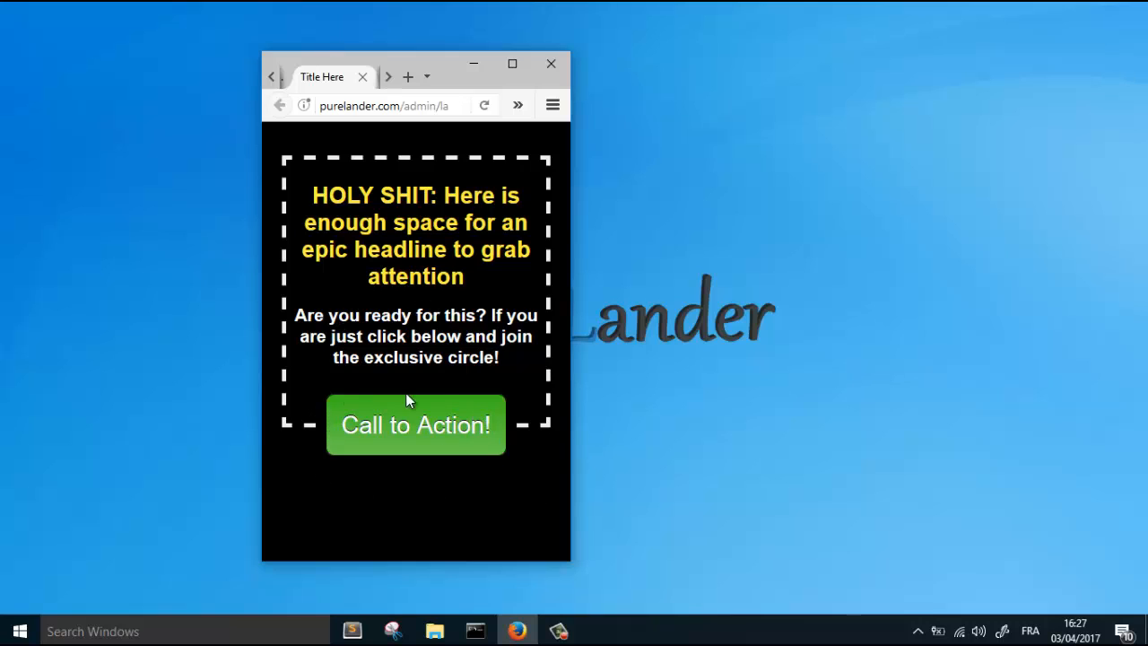
pyautogui.moveTo(312, 423)
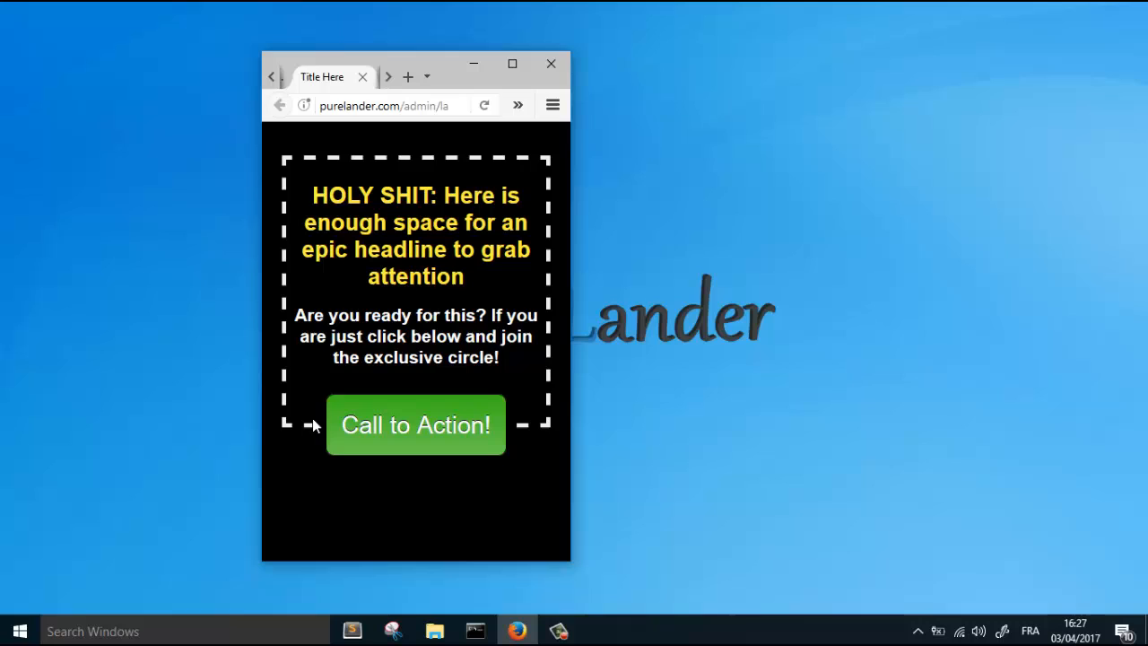
pyautogui.moveTo(429, 409)
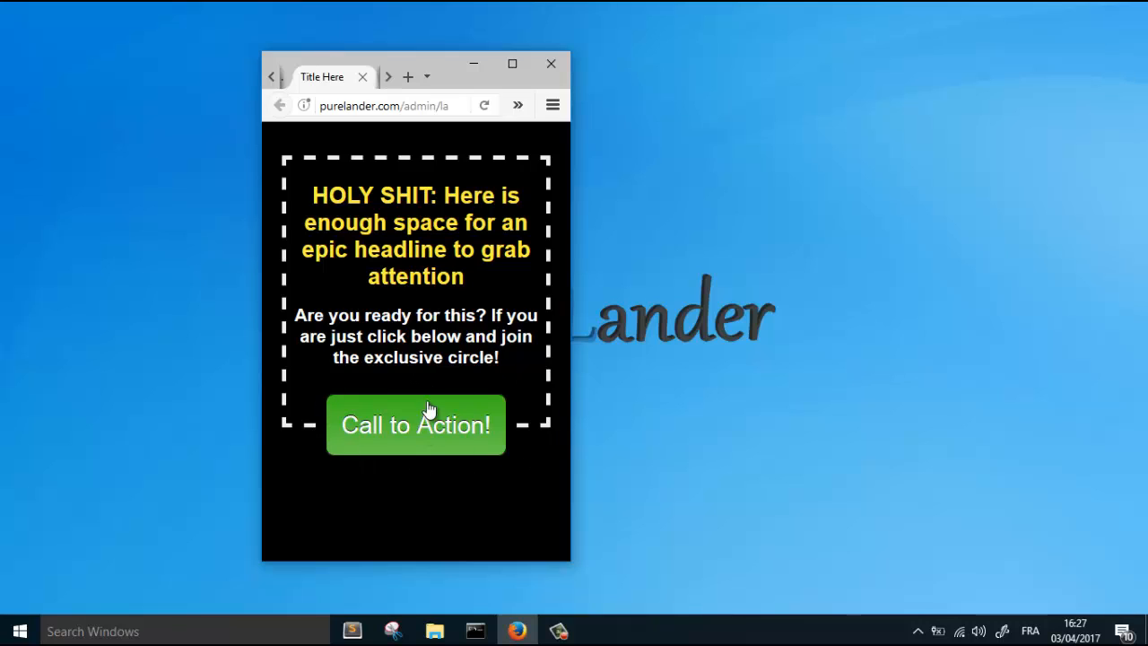
pyautogui.moveTo(419, 366)
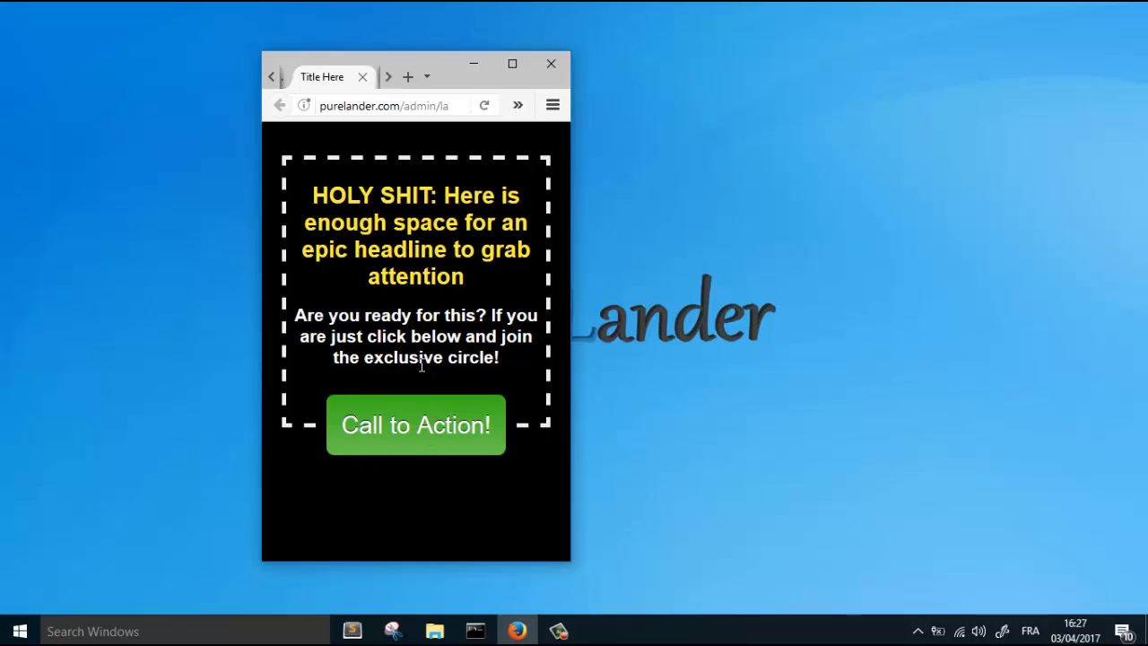
pyautogui.click(416, 424)
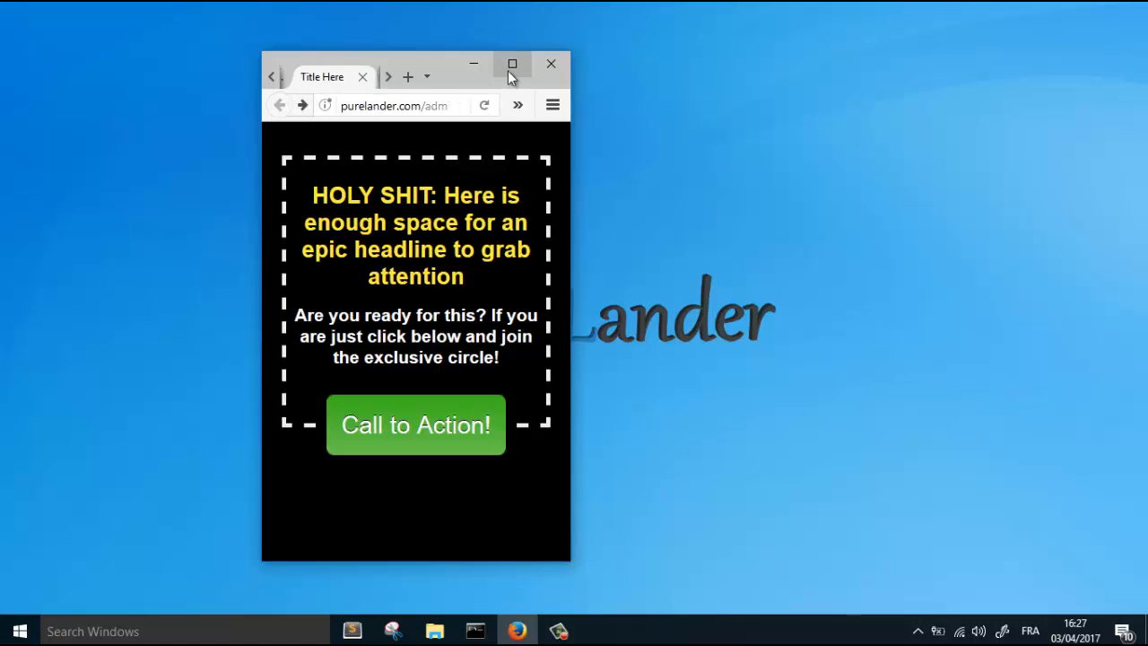
# Step: Maximize the browser and return to the editor showing the google.com call-to-action link
pyautogui.click(513, 65)
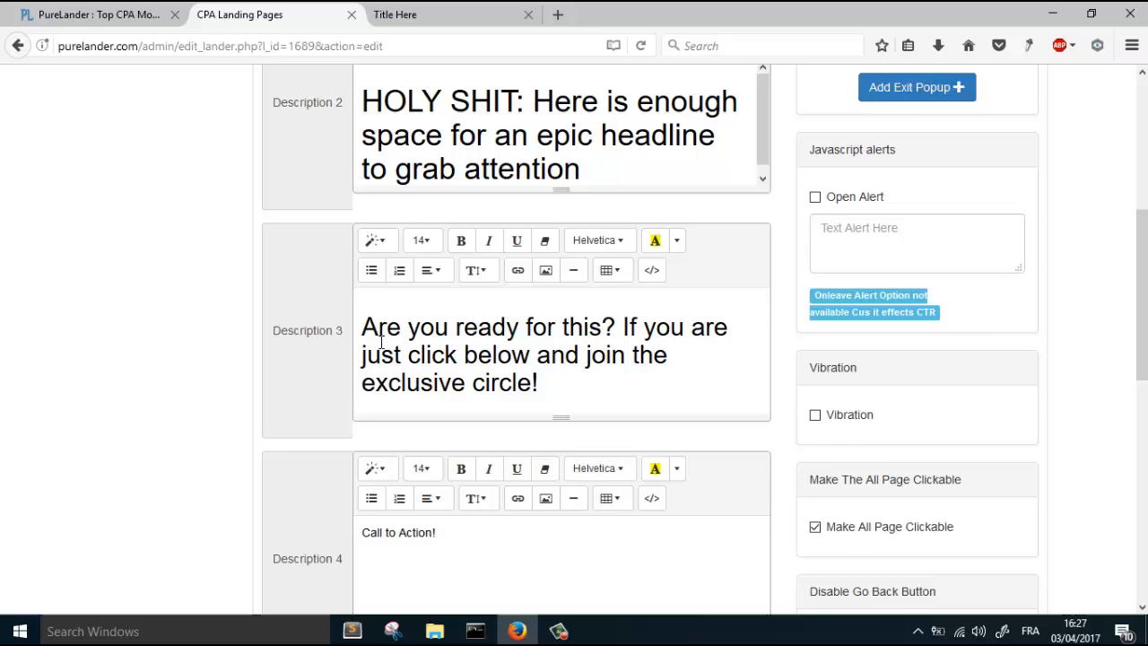
pyautogui.scroll(-3)
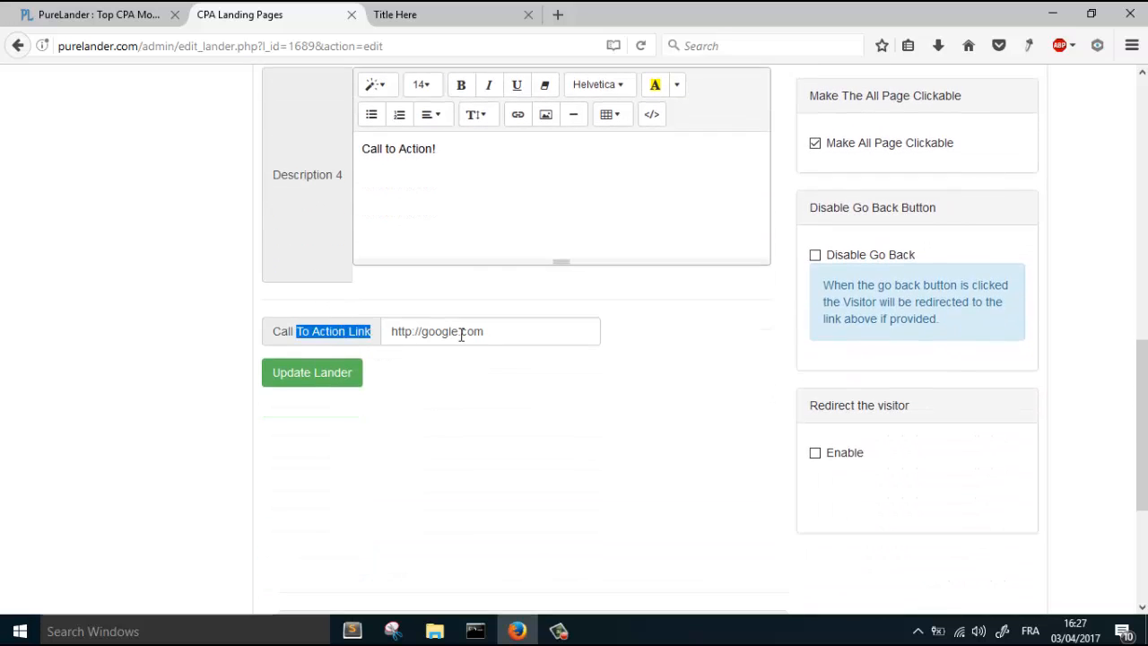